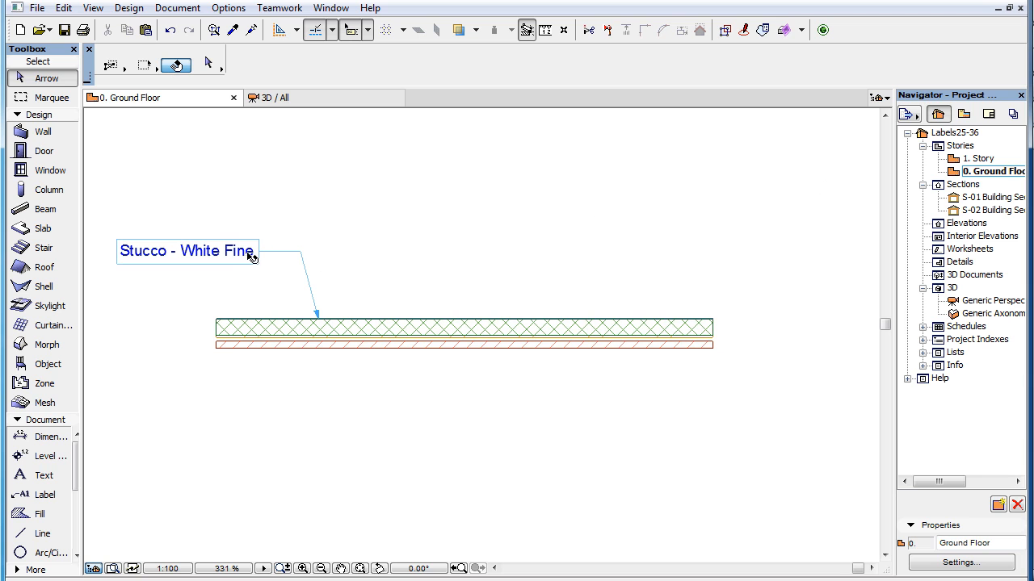
- Open the settings of the selected Stucco - White Fine label to browse label types
click(186, 250)
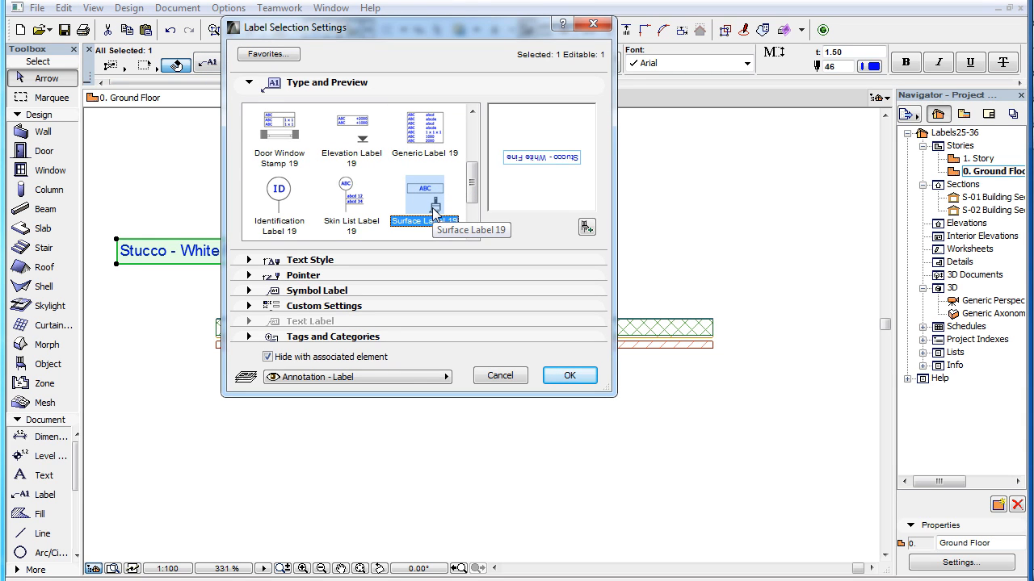
mouse_move(475, 310)
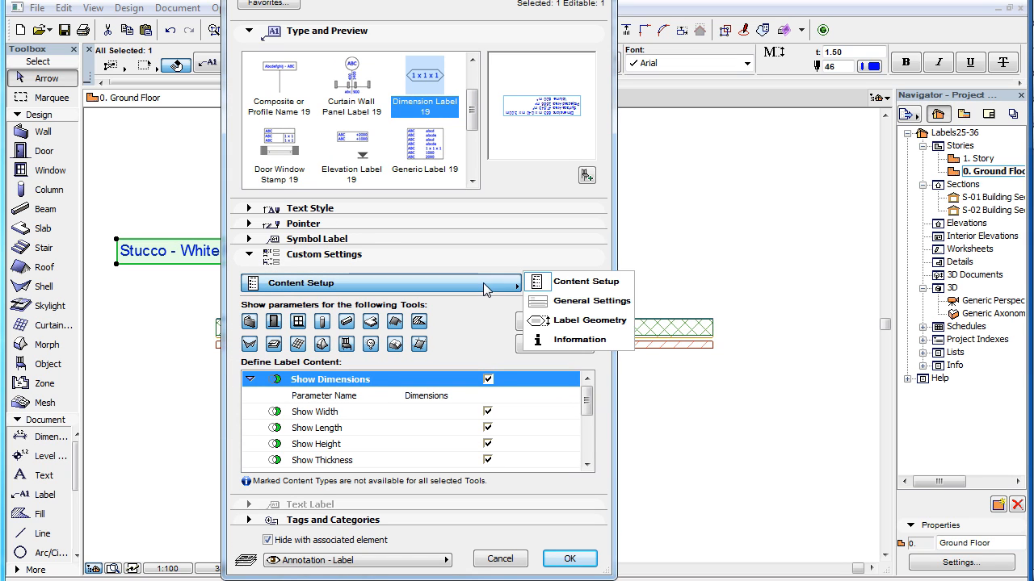
mouse_move(591, 300)
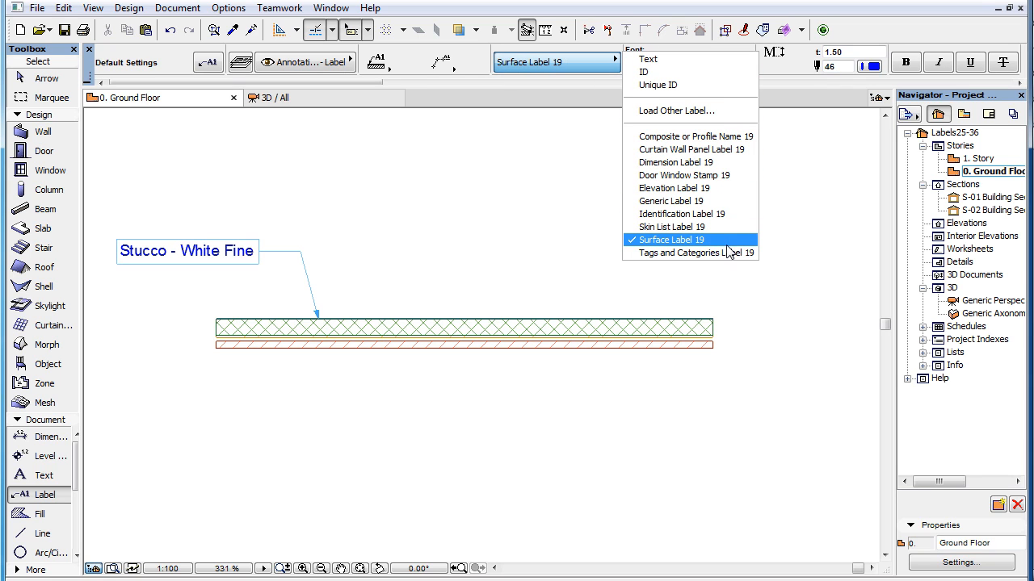
mouse_move(741, 245)
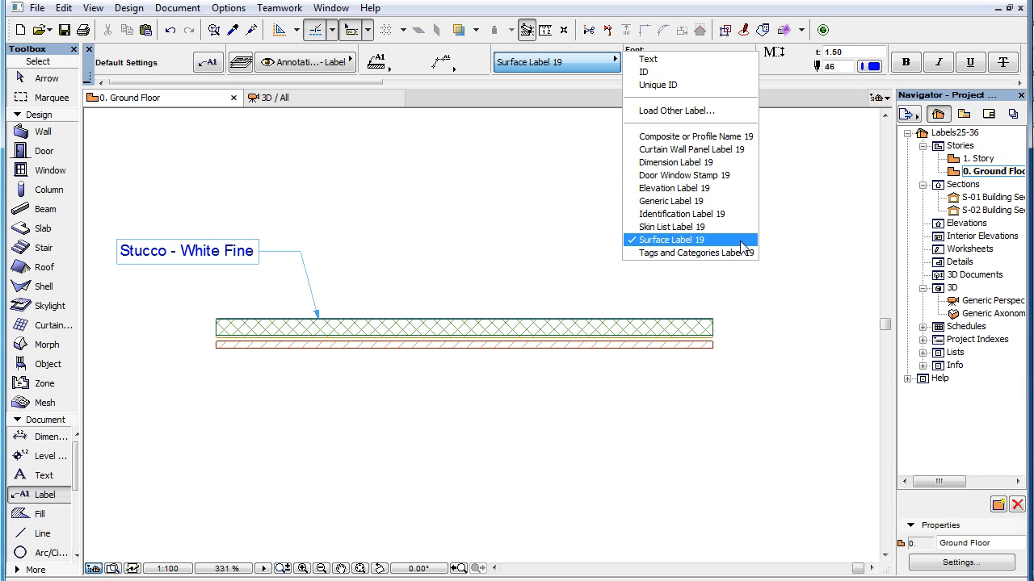
mouse_move(388, 384)
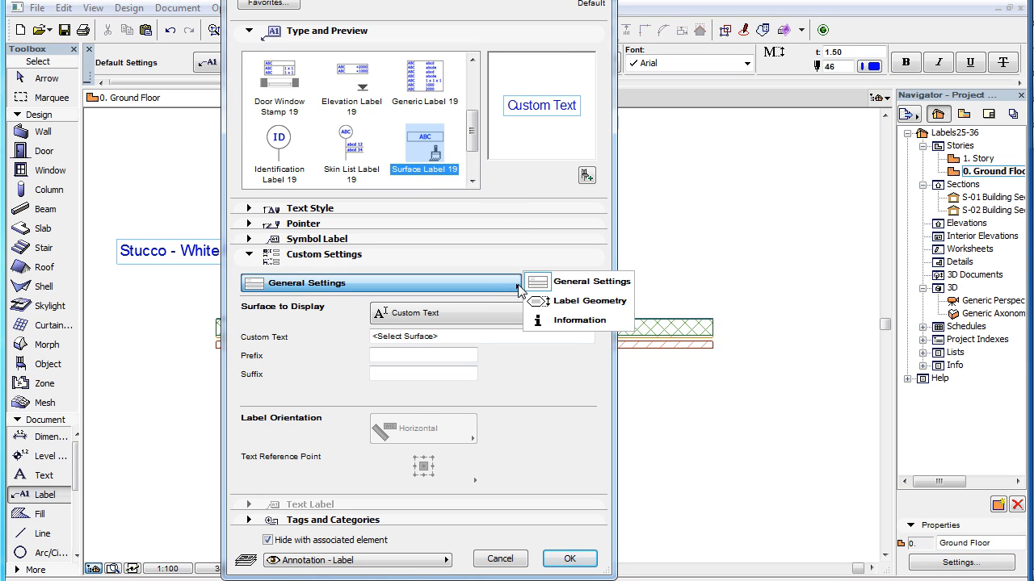
mouse_move(590, 300)
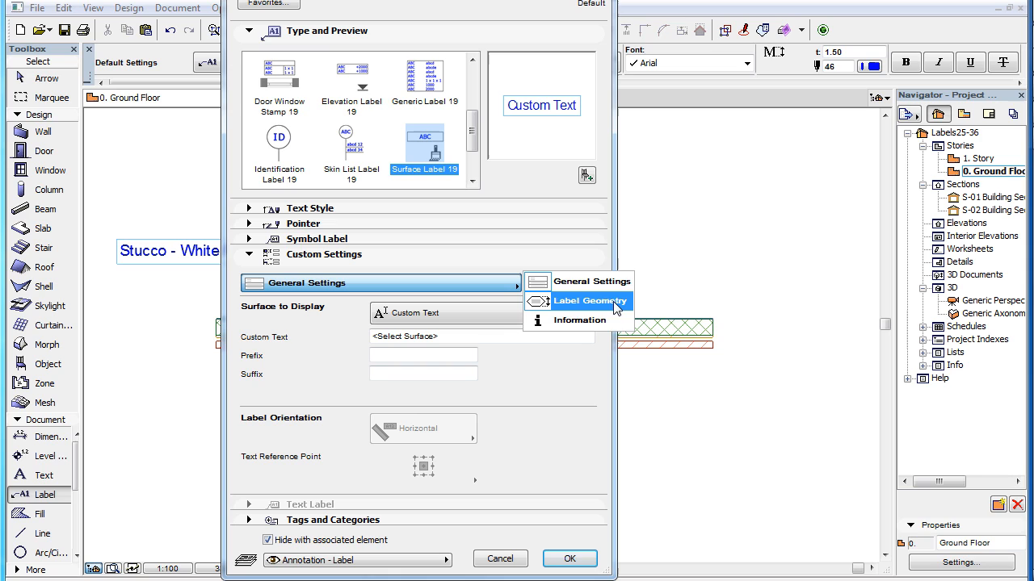
mouse_move(578, 364)
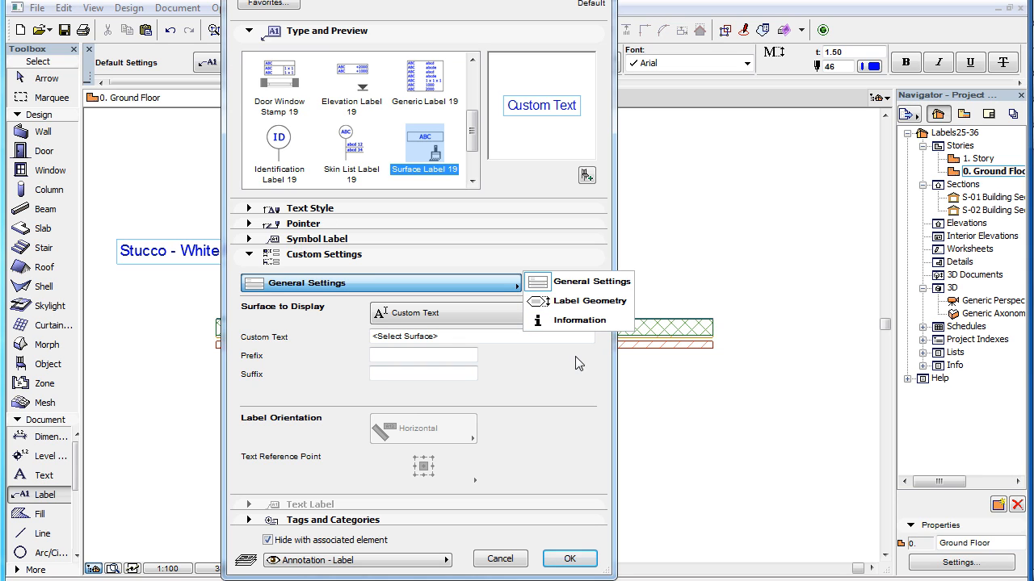
mouse_move(589, 281)
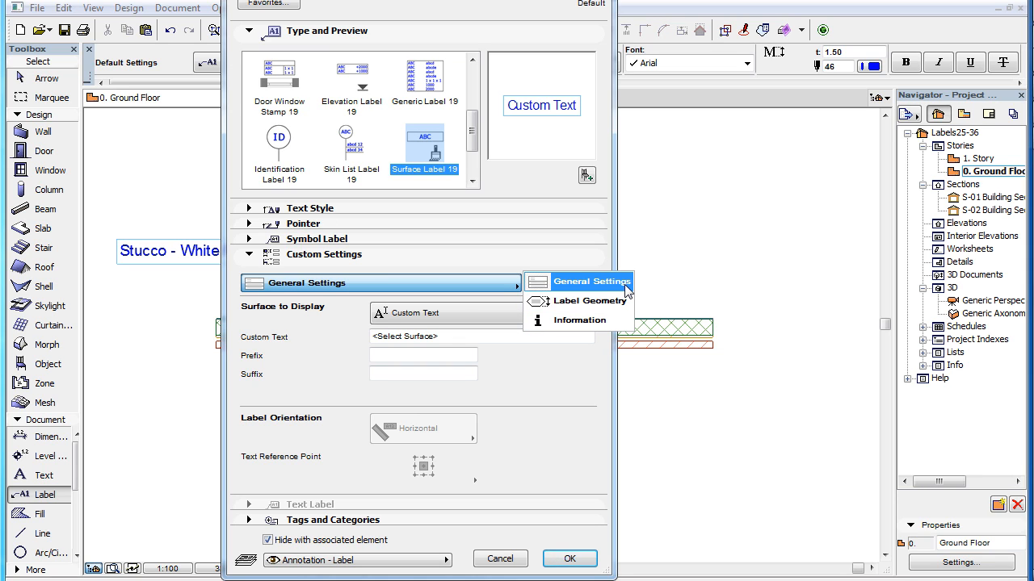
- Keep the General Settings page of Surface Label 19 shown in Label Default Settings
click(578, 281)
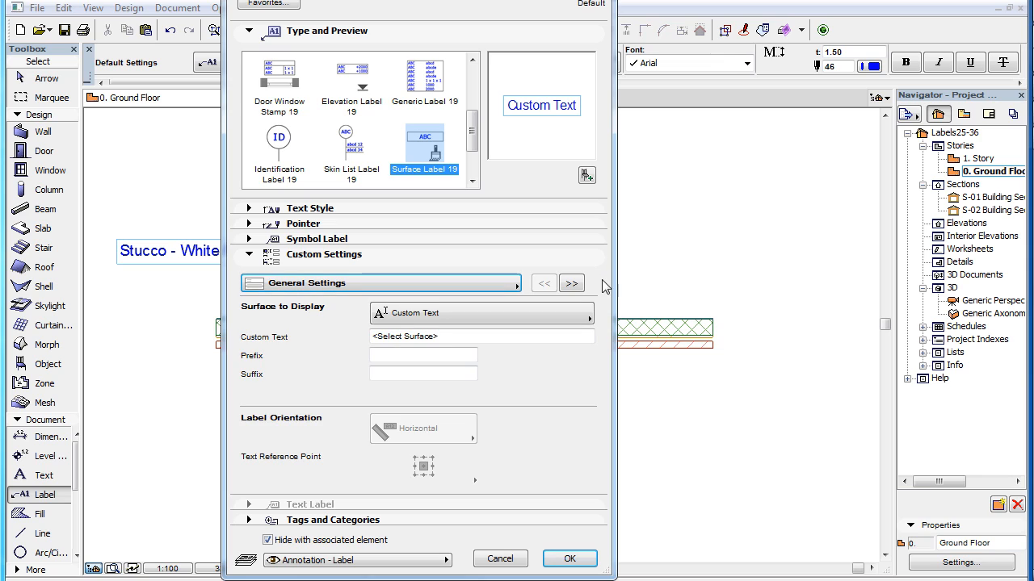
mouse_move(575, 375)
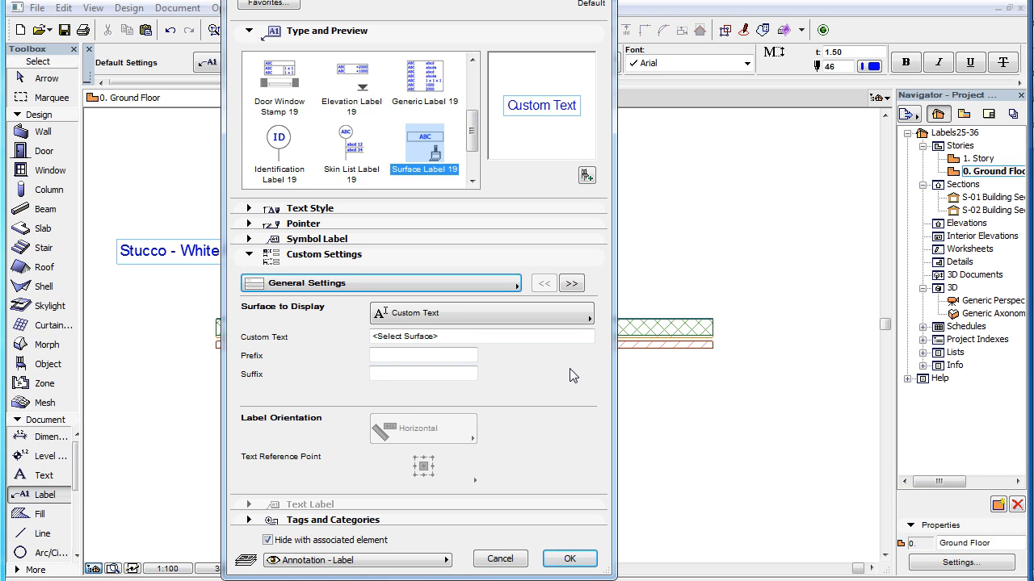
mouse_move(397, 93)
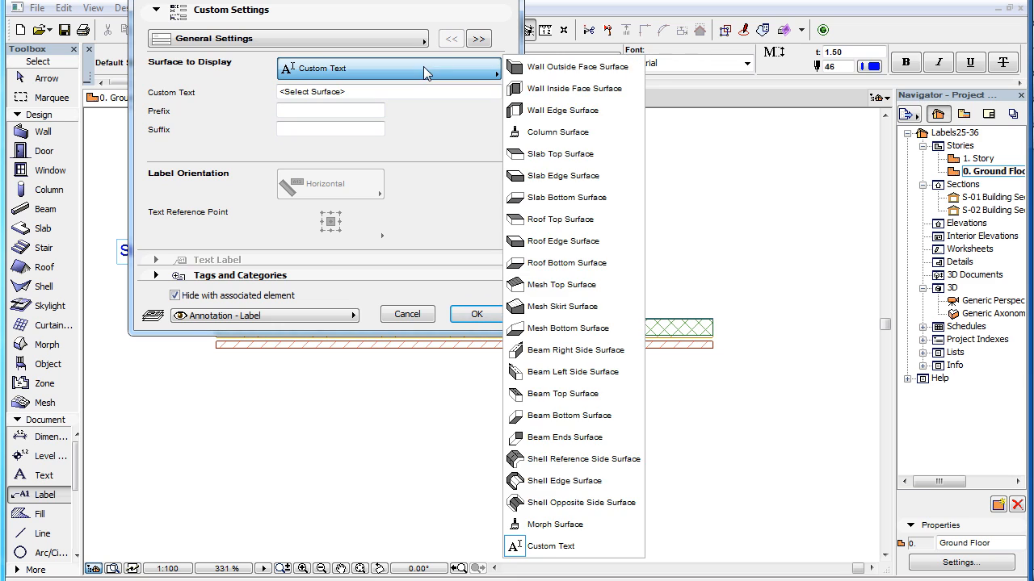
mouse_move(562, 175)
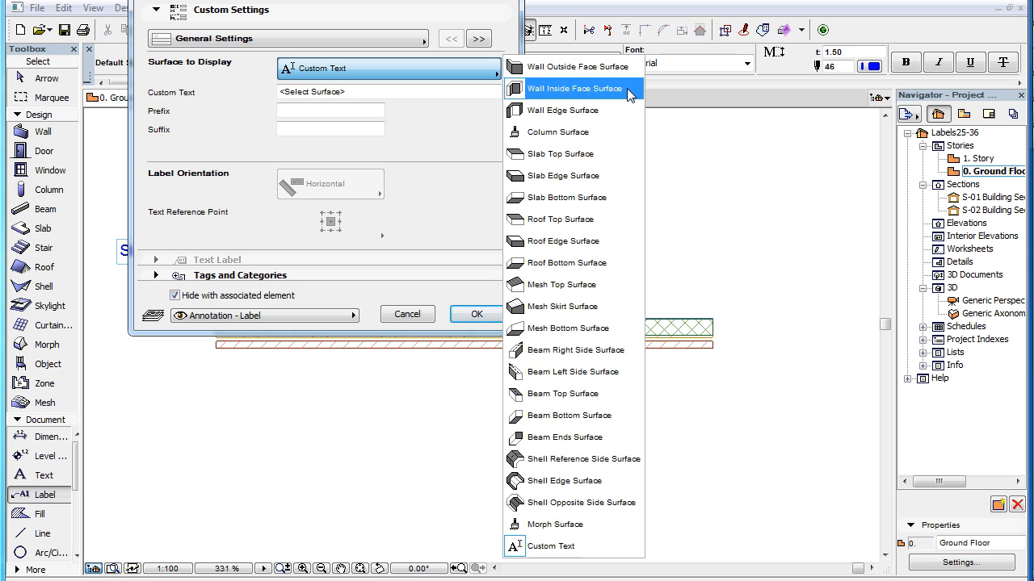
mouse_move(630, 110)
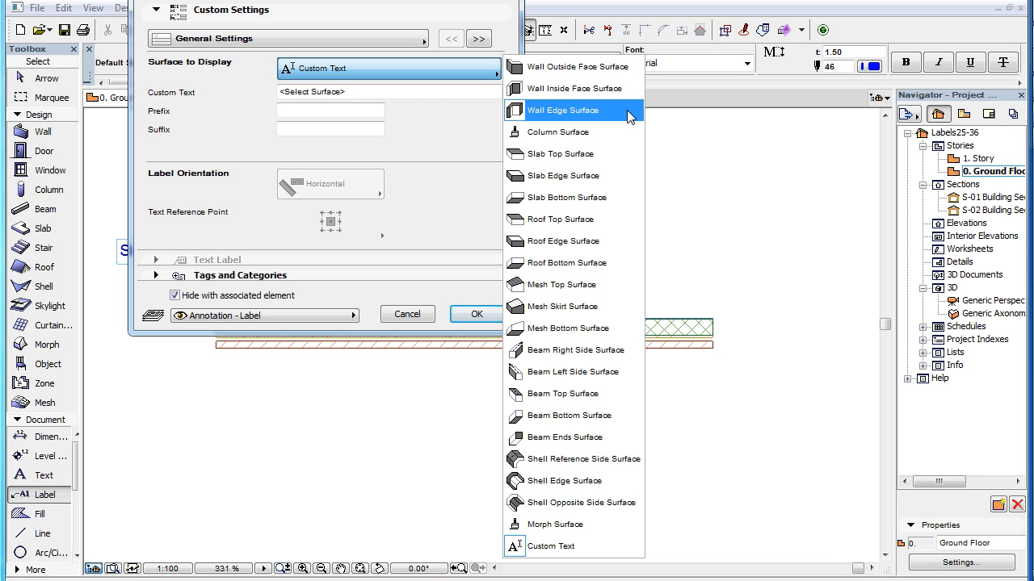
- Set Surface to Display to Wall Outside Face Surface for new labels
click(578, 66)
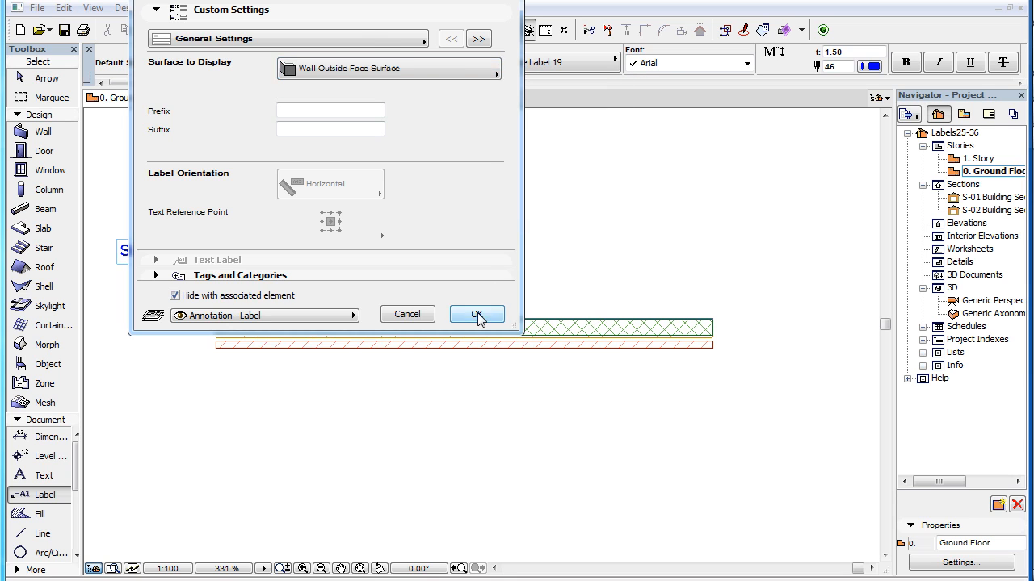
- Confirm the label defaults, place the Brick - Red label, and cancel out of Wall Settings
click(475, 314)
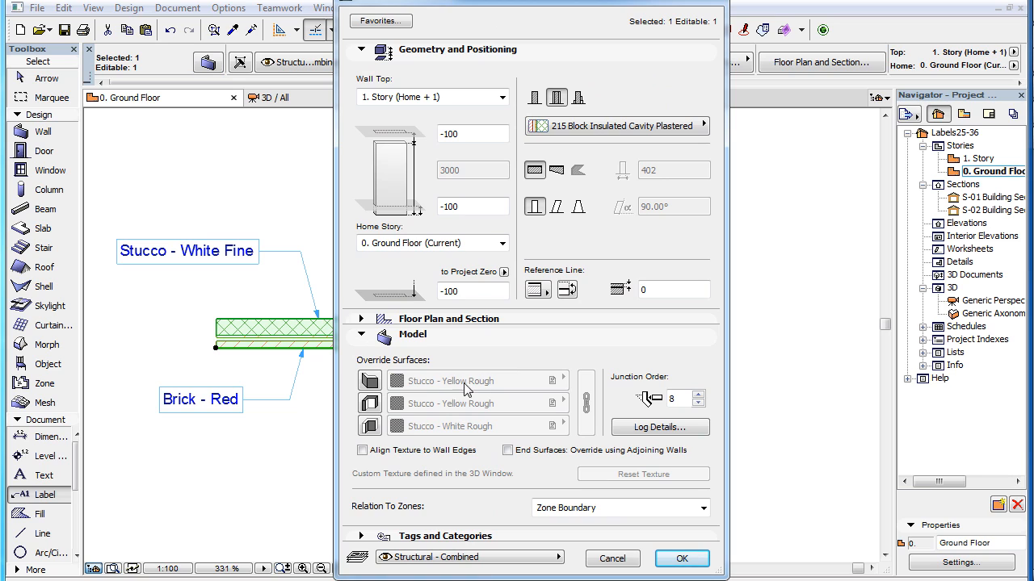
mouse_move(433, 411)
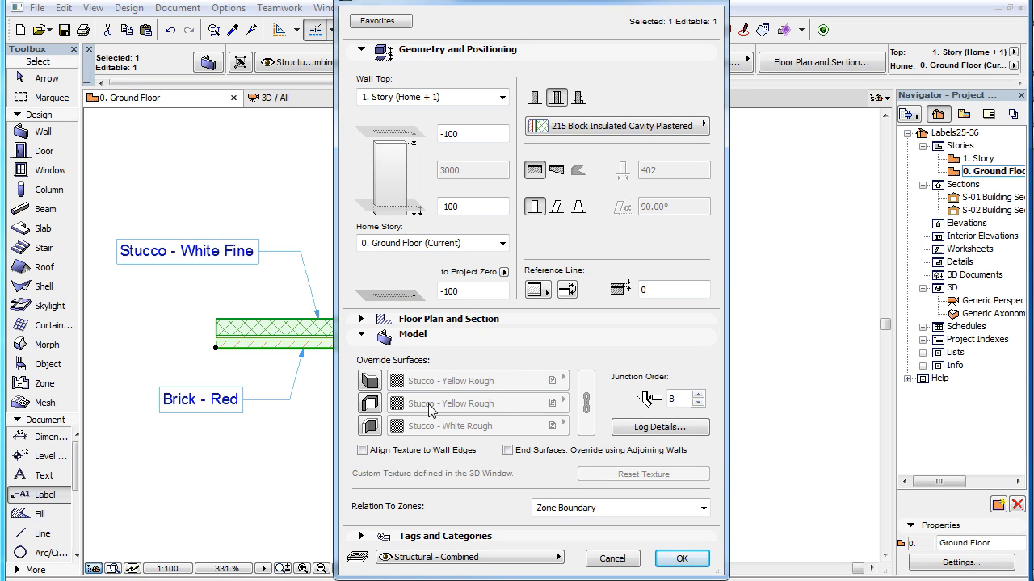
mouse_move(535, 493)
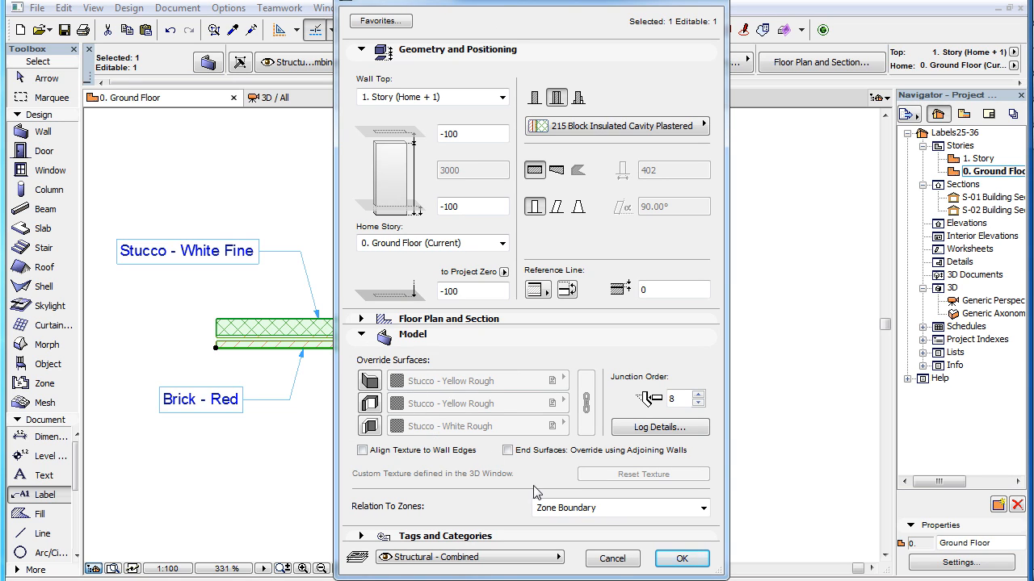
click(681, 559)
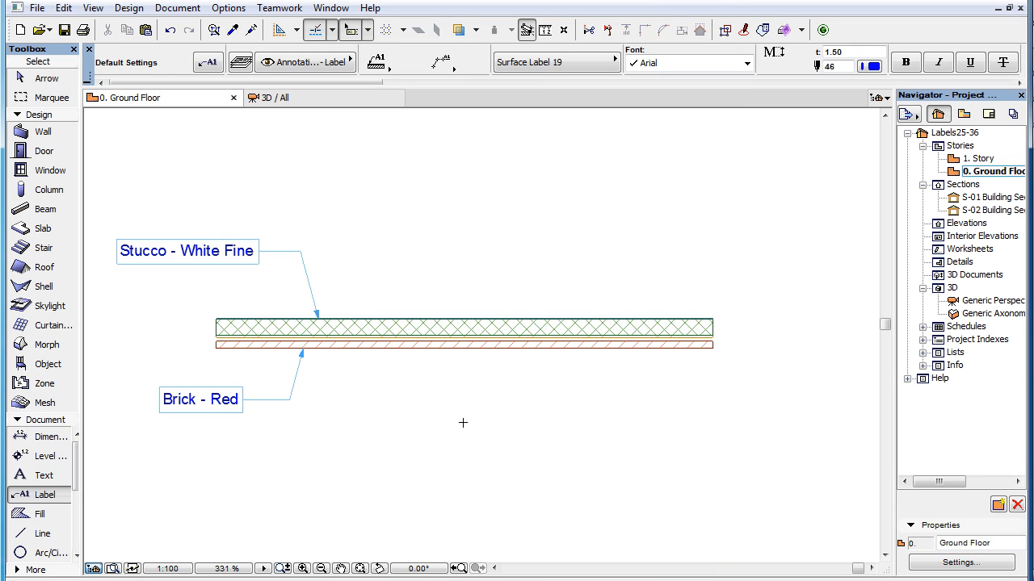
mouse_move(207, 61)
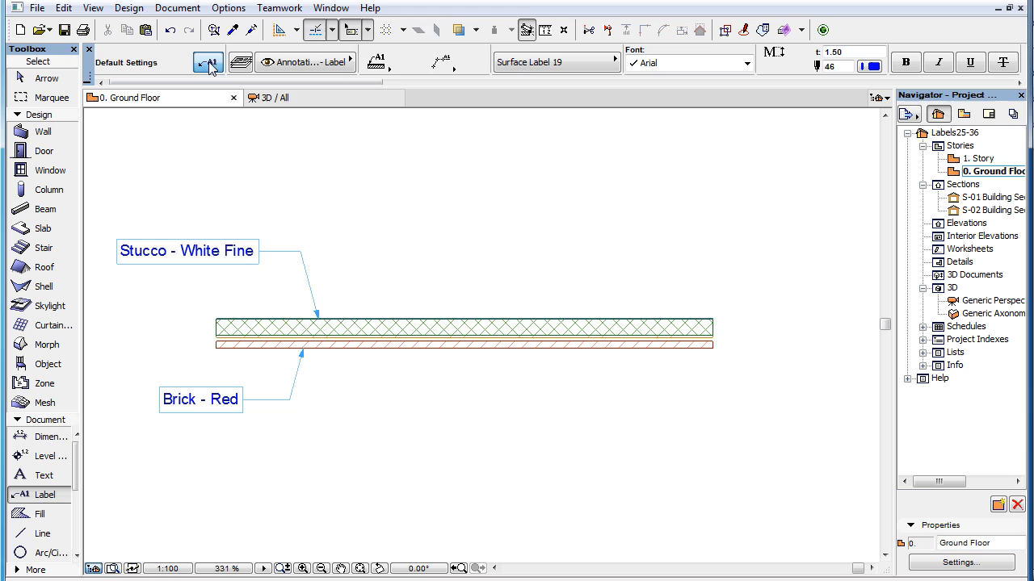
- Set the label default back to Custom Text reading RAL 9011 and confirm it
click(207, 62)
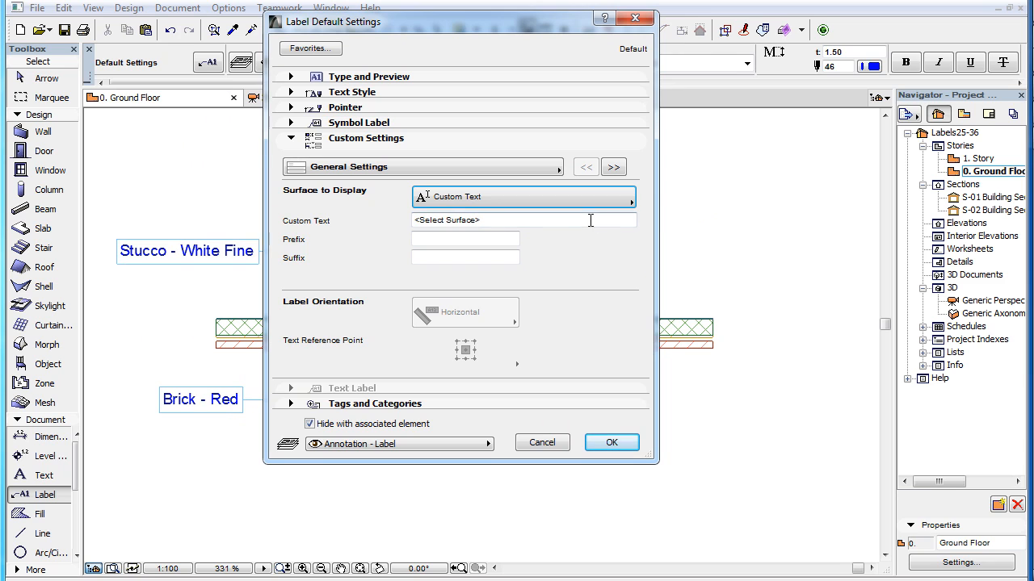
text(RAL)
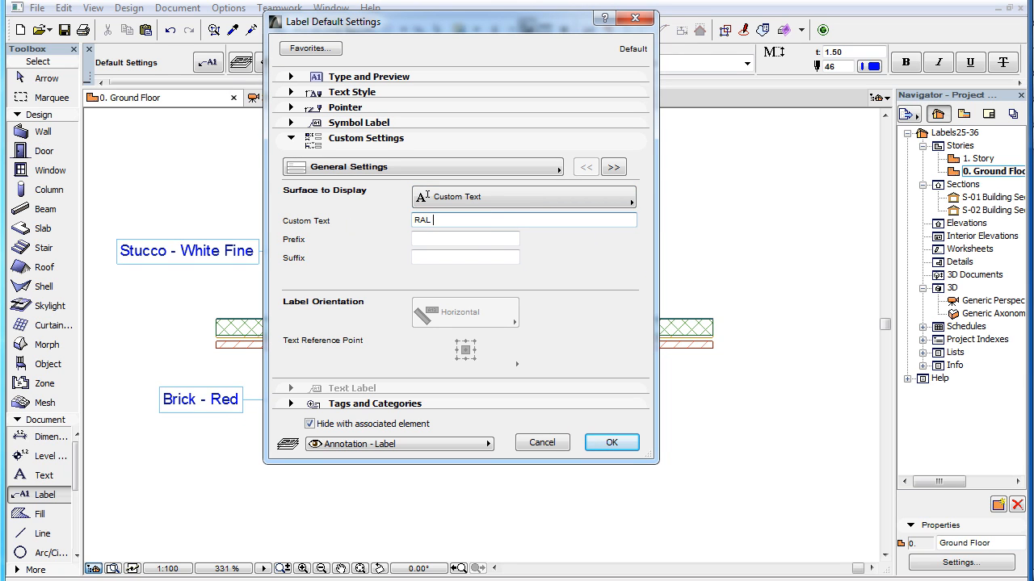
click(611, 442)
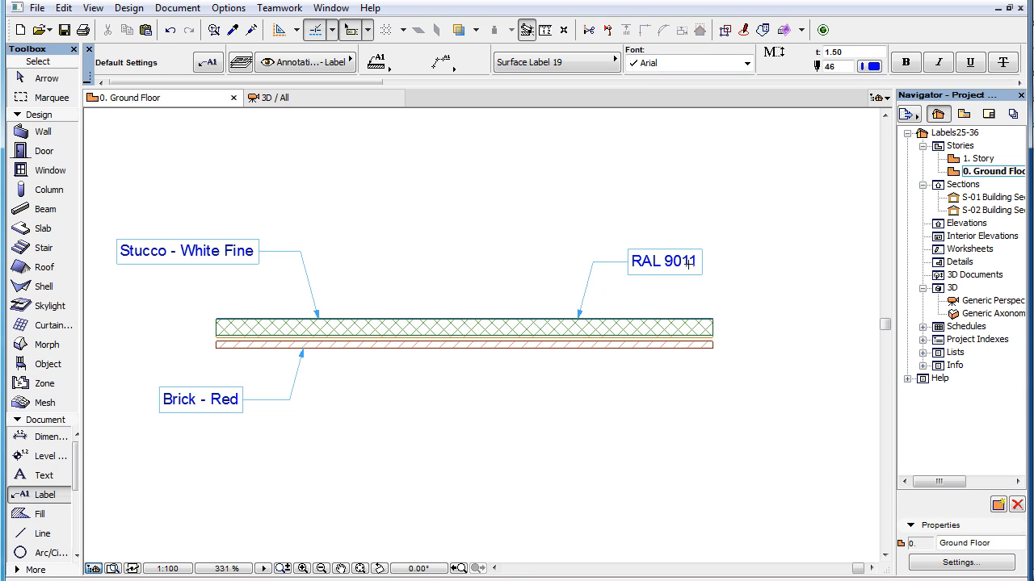
- Give the RAL 9011 label the prefix 'Interior:' and suffix 'Check color on Site'
click(664, 261)
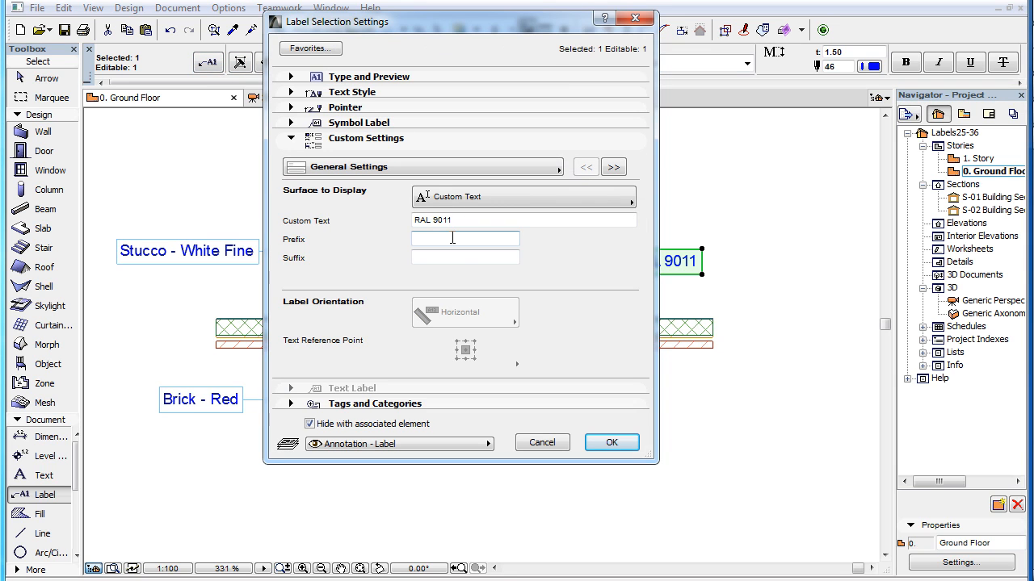
click(465, 257)
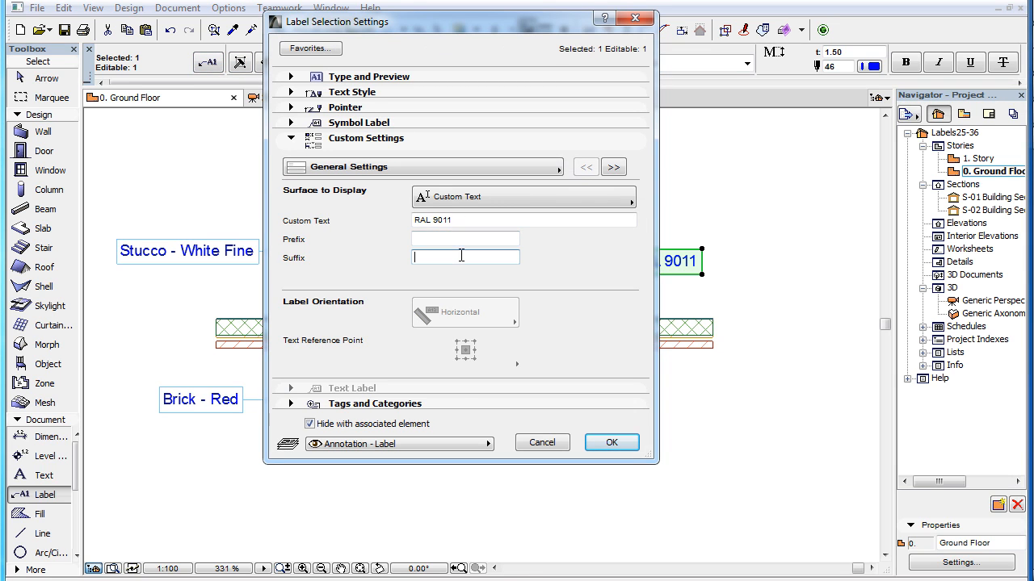
mouse_move(549, 270)
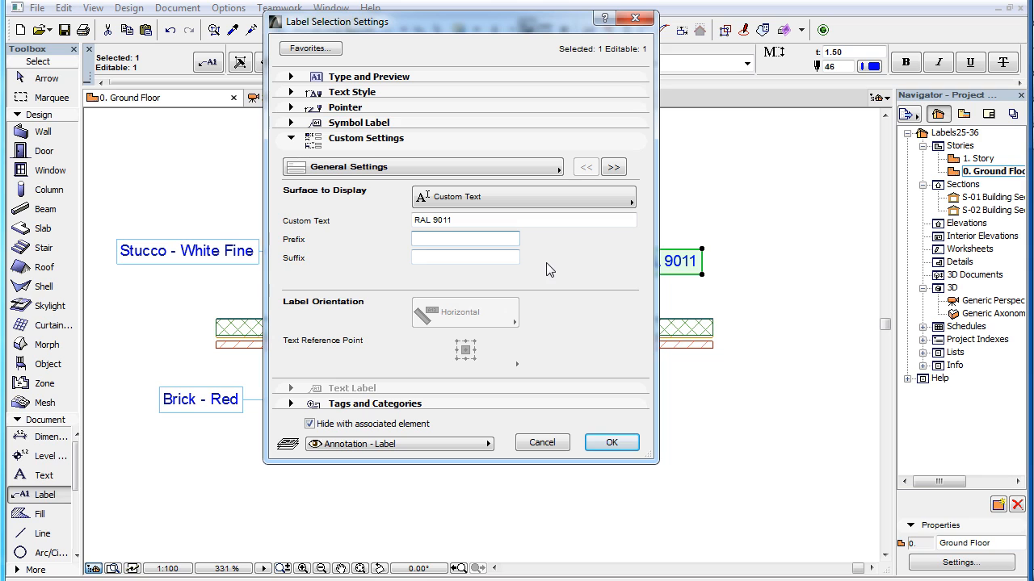
text(Interior:)
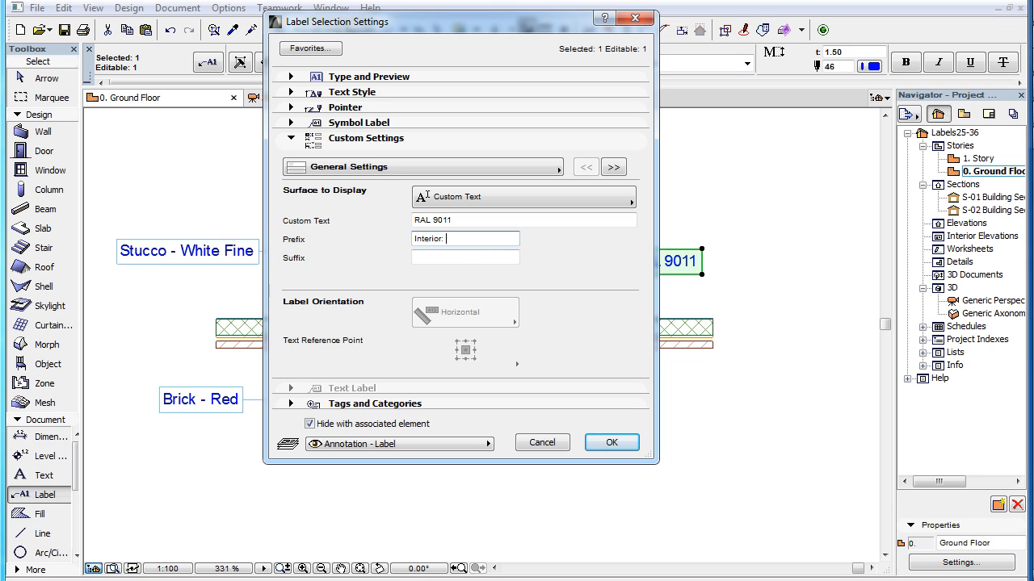
text(Check color on)
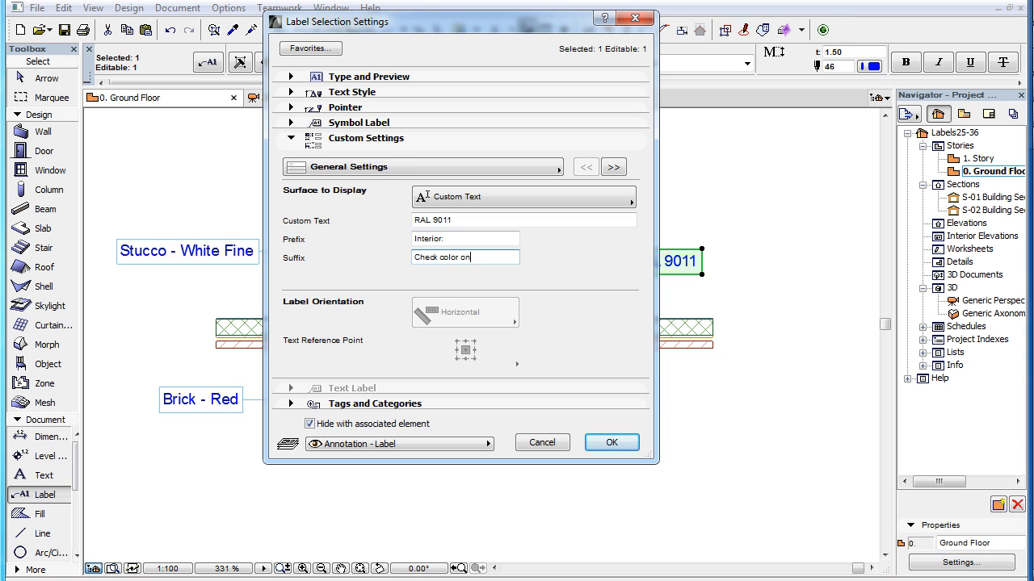
text(Site)
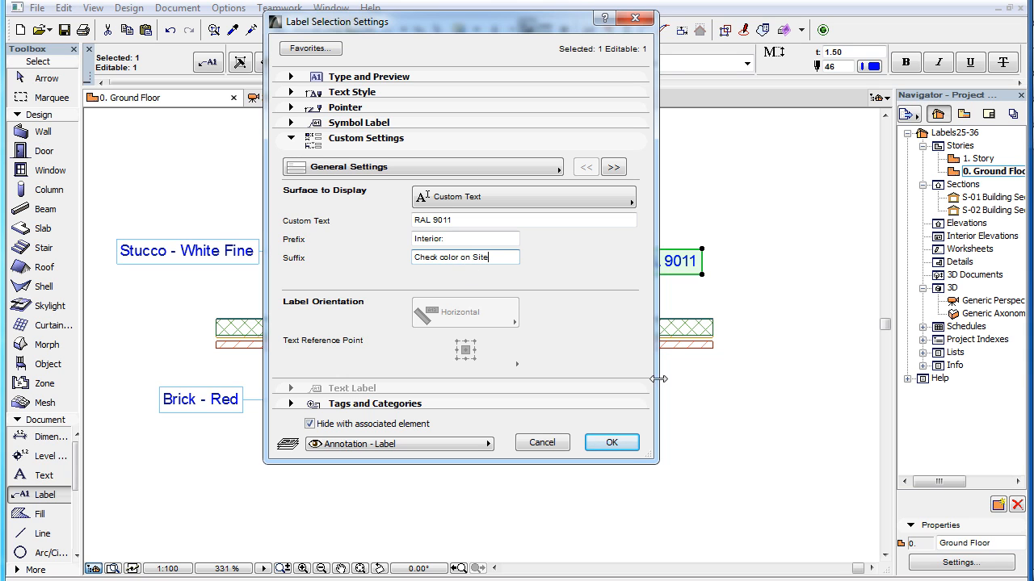
click(610, 443)
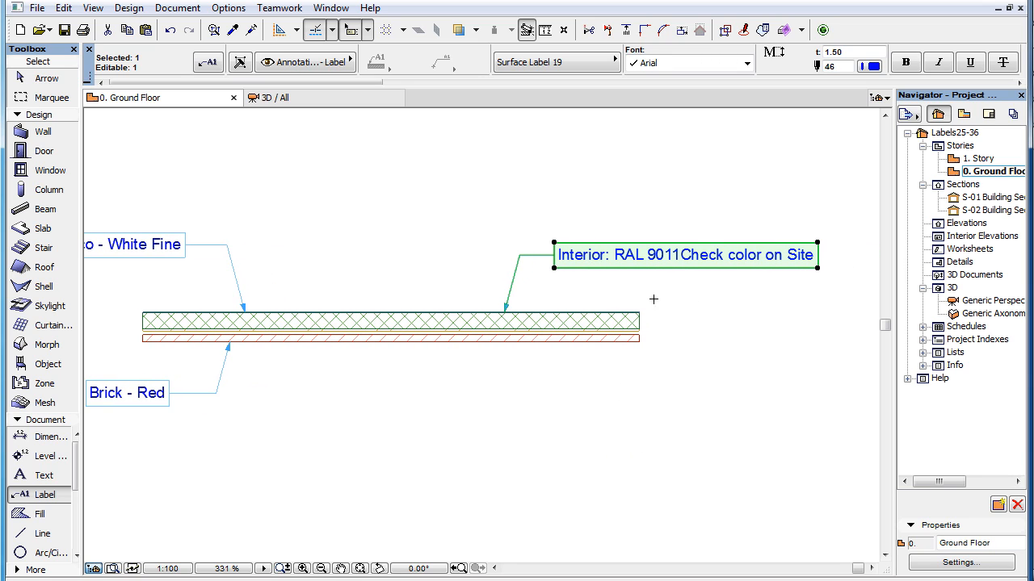
mouse_move(445, 239)
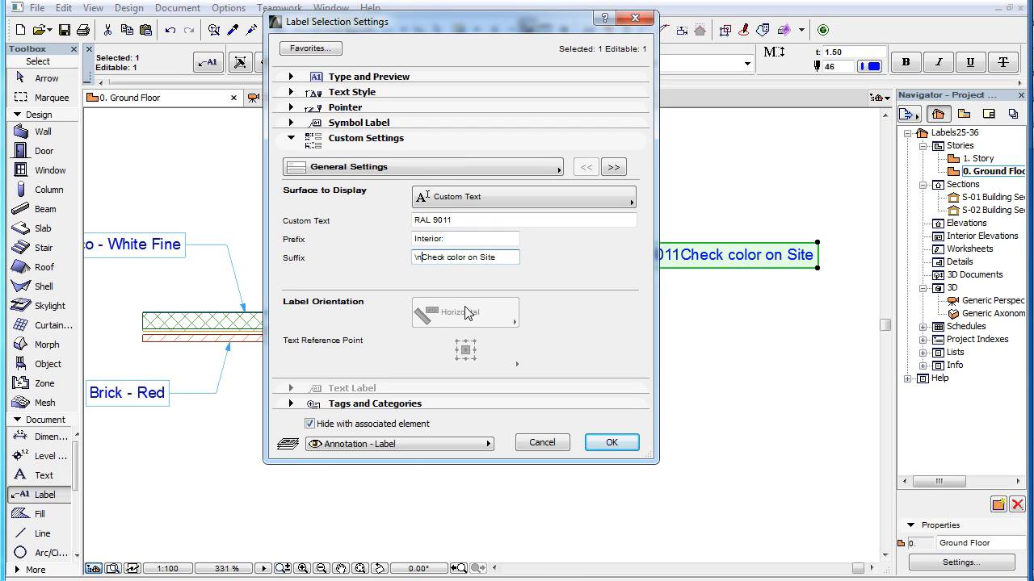
- Add a line break so 'Check color on Site' sits on a second line
triple_click(465, 257)
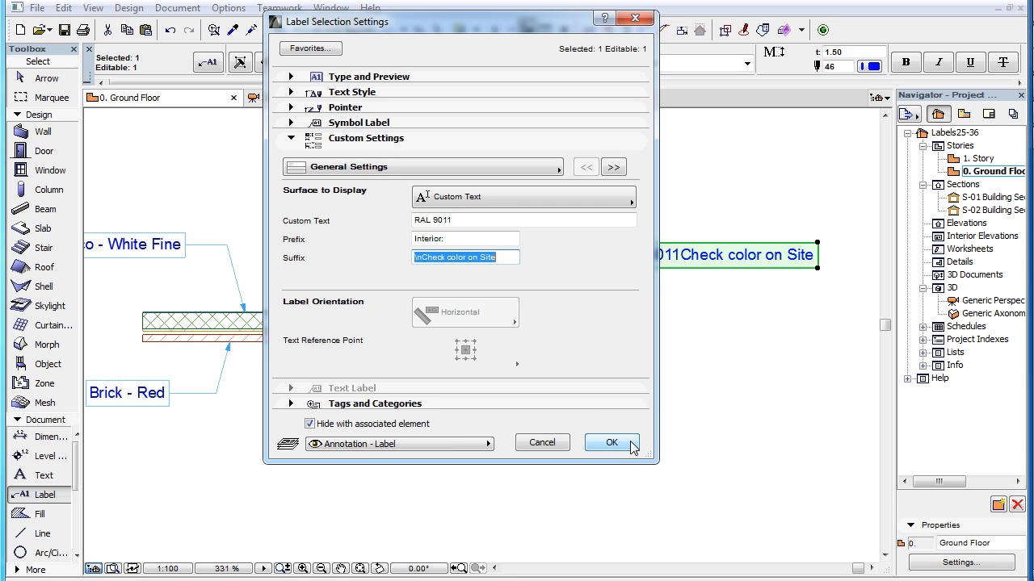
click(610, 442)
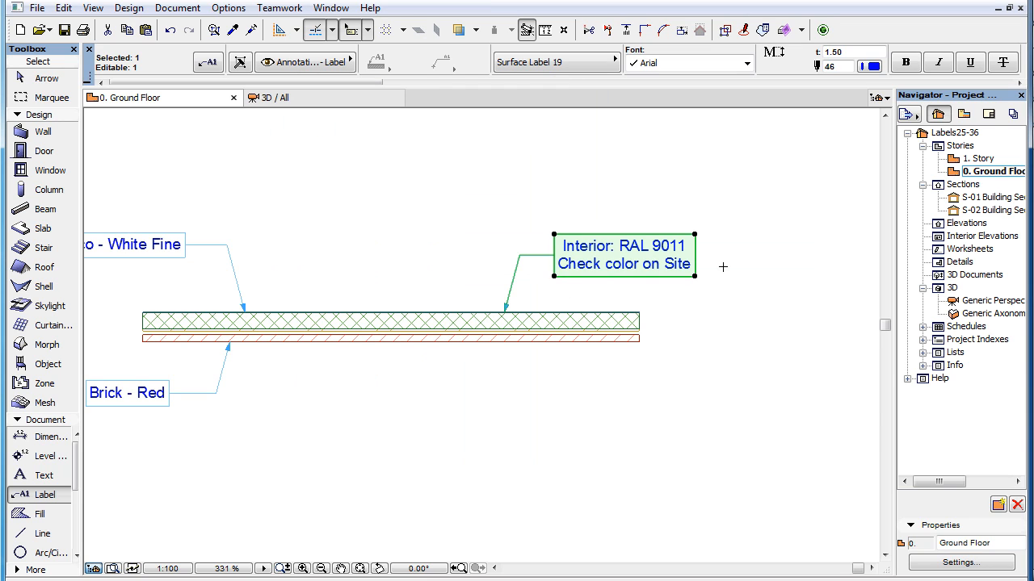
mouse_move(686, 303)
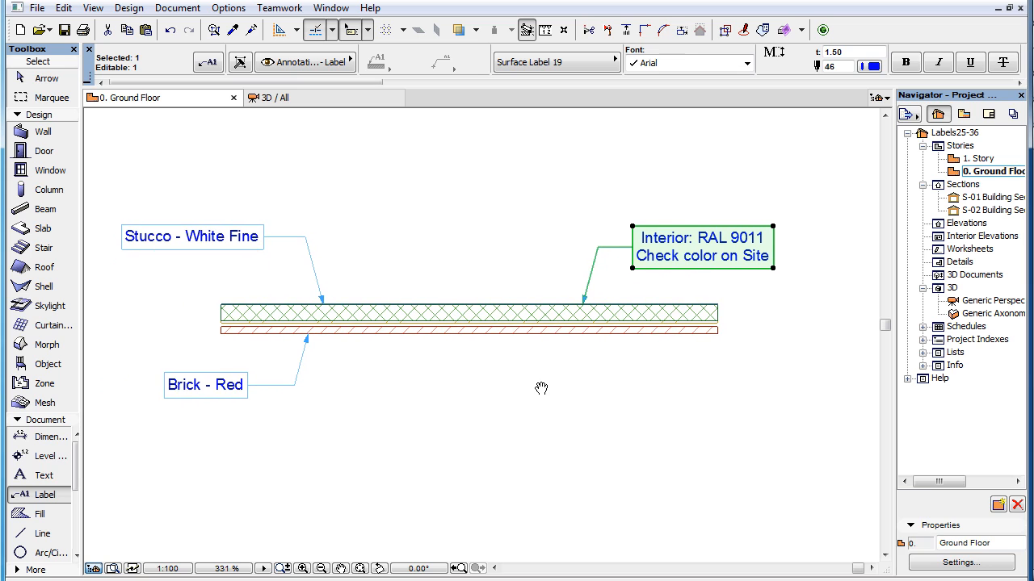
- Reopen Label Default Settings and bring up the Custom Settings page list
click(284, 145)
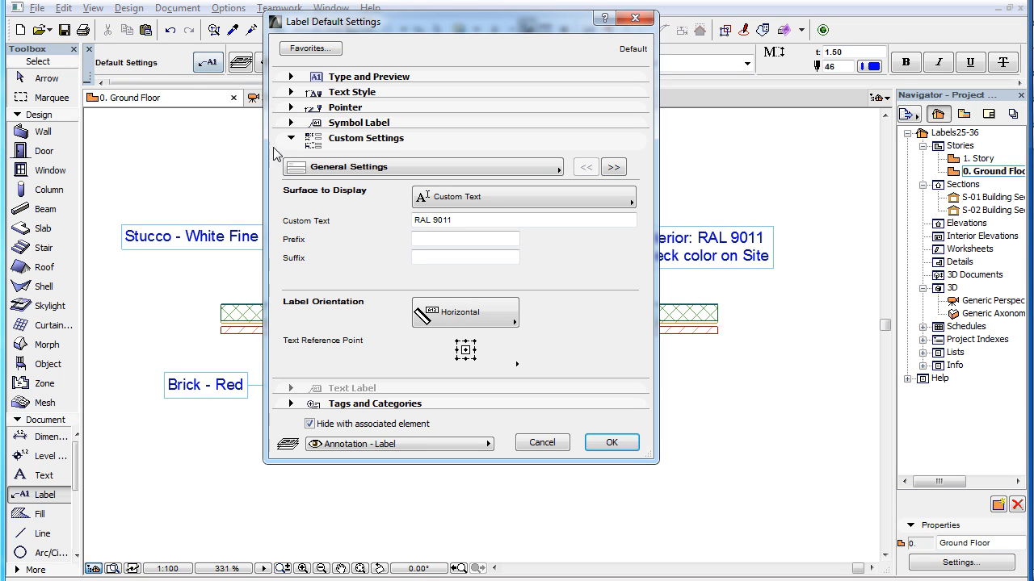
mouse_move(546, 357)
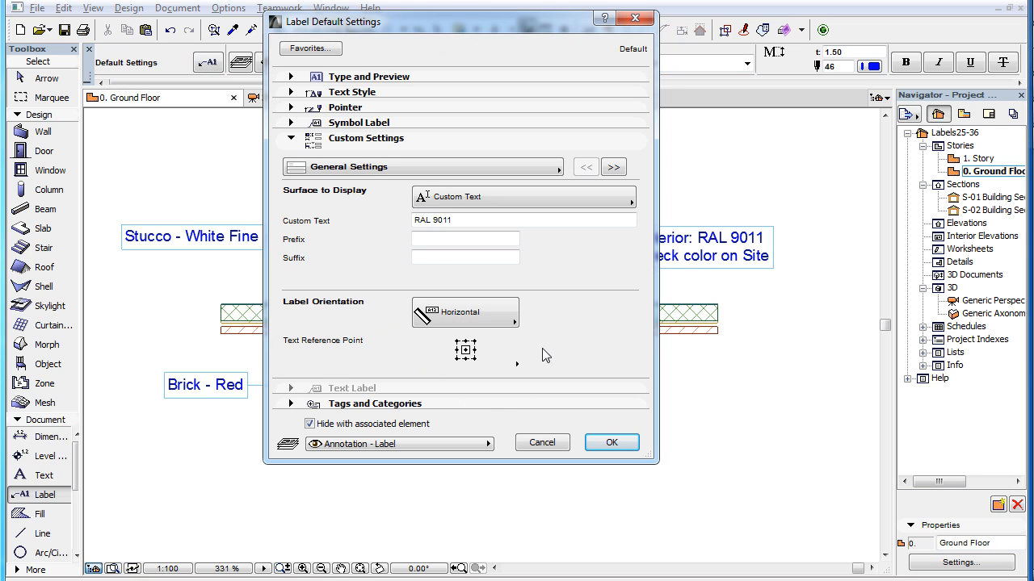
mouse_move(481, 394)
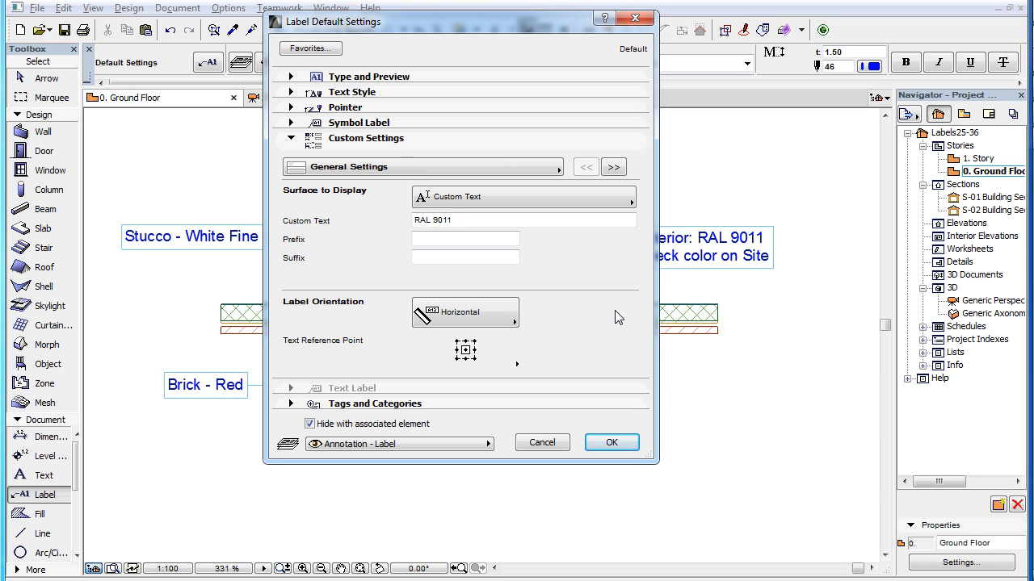
click(558, 166)
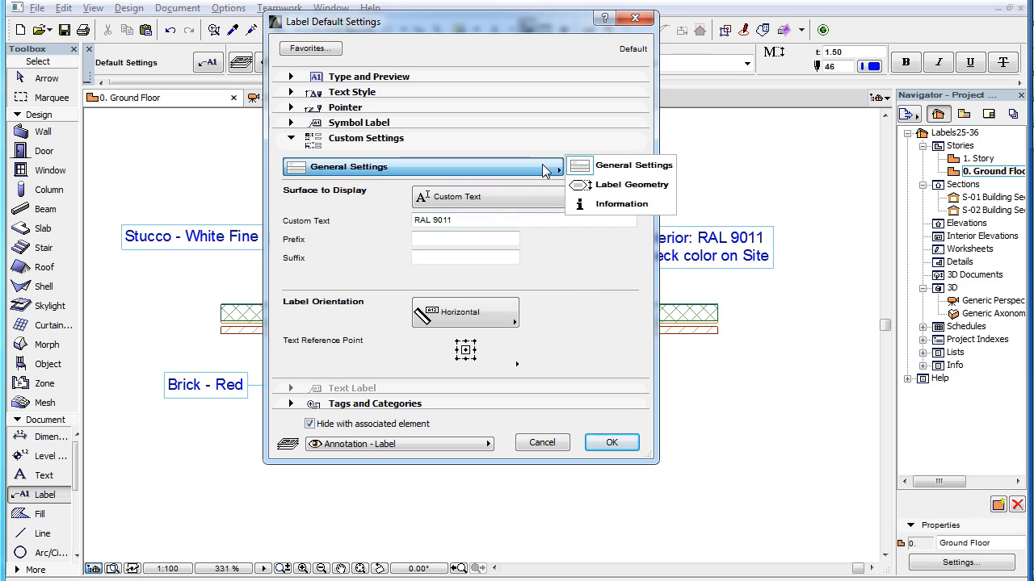
mouse_move(633, 184)
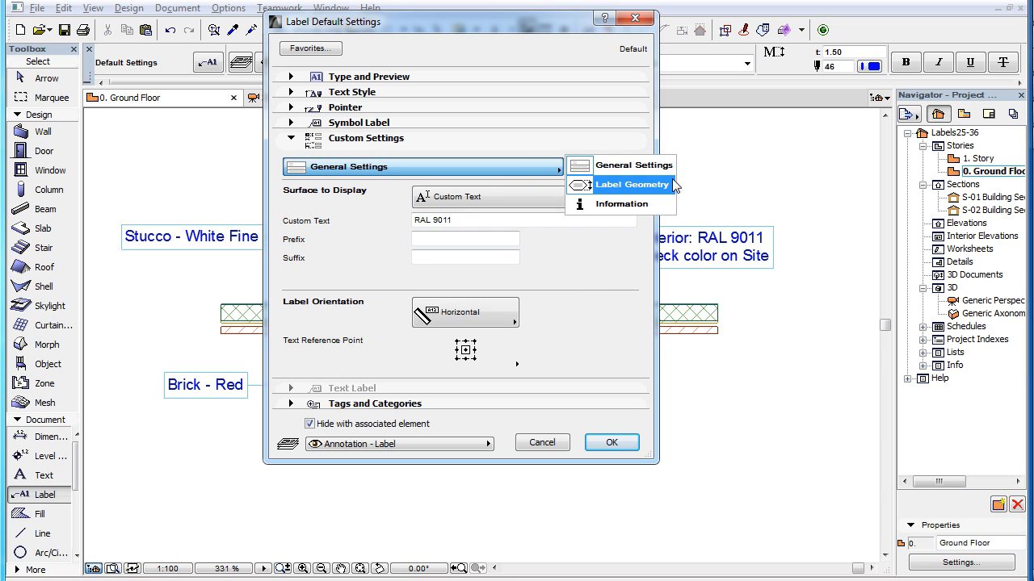
mouse_move(672, 194)
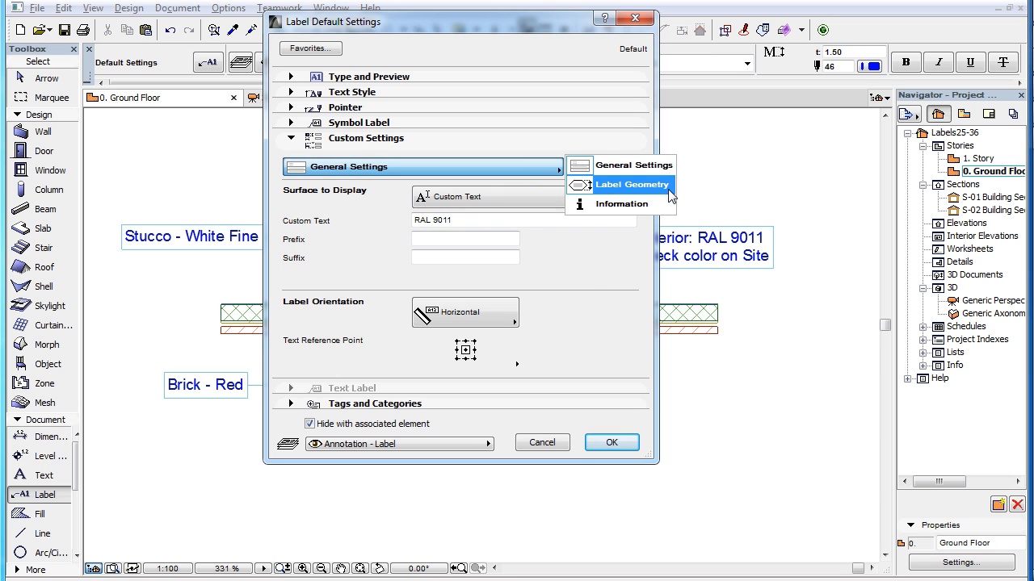
- In Label Geometry, turn off Fit Frame To Text so a 20.00 by 10.00 mm frame applies
click(633, 184)
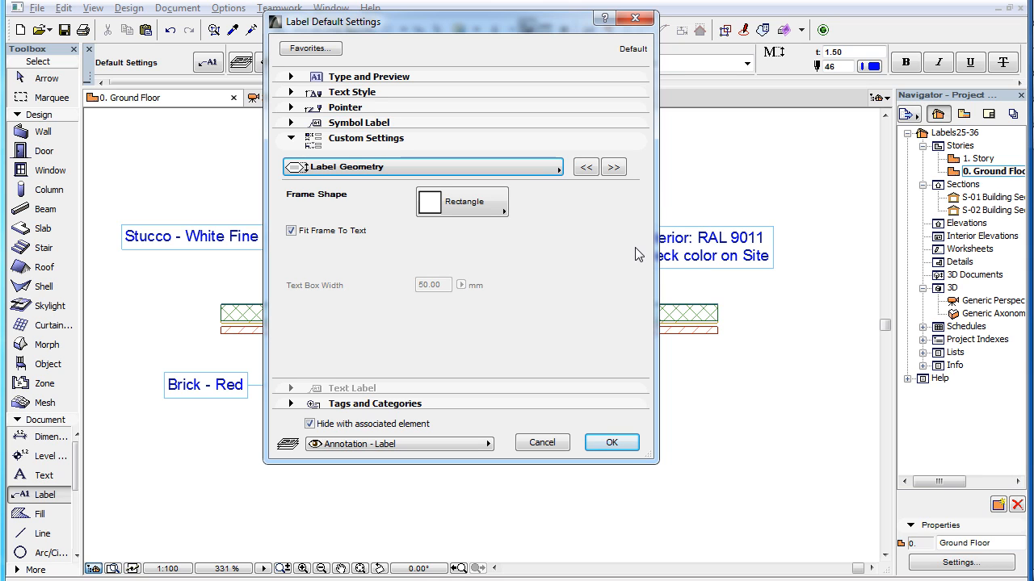
click(290, 231)
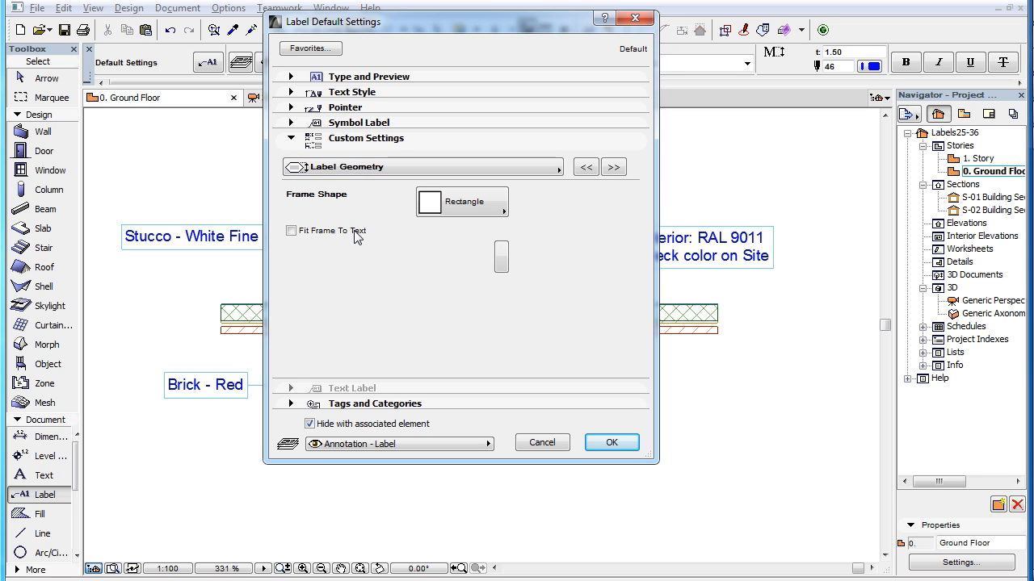
click(291, 231)
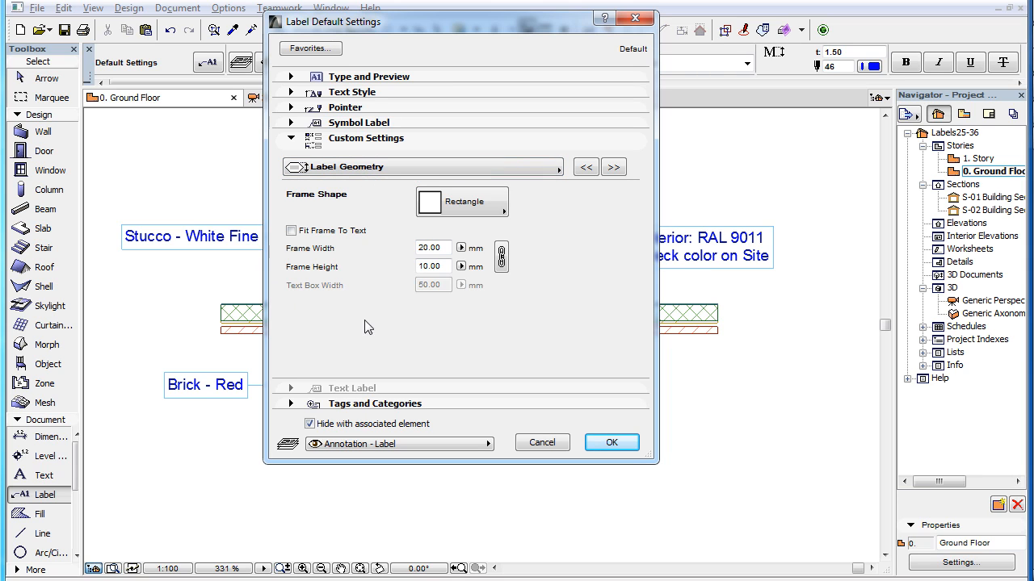
mouse_move(614, 220)
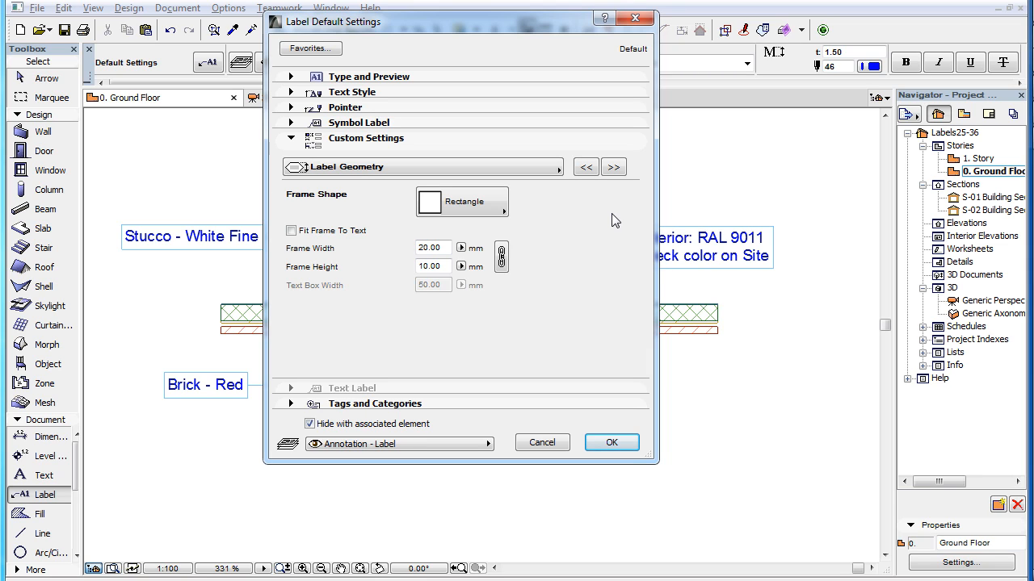
click(550, 166)
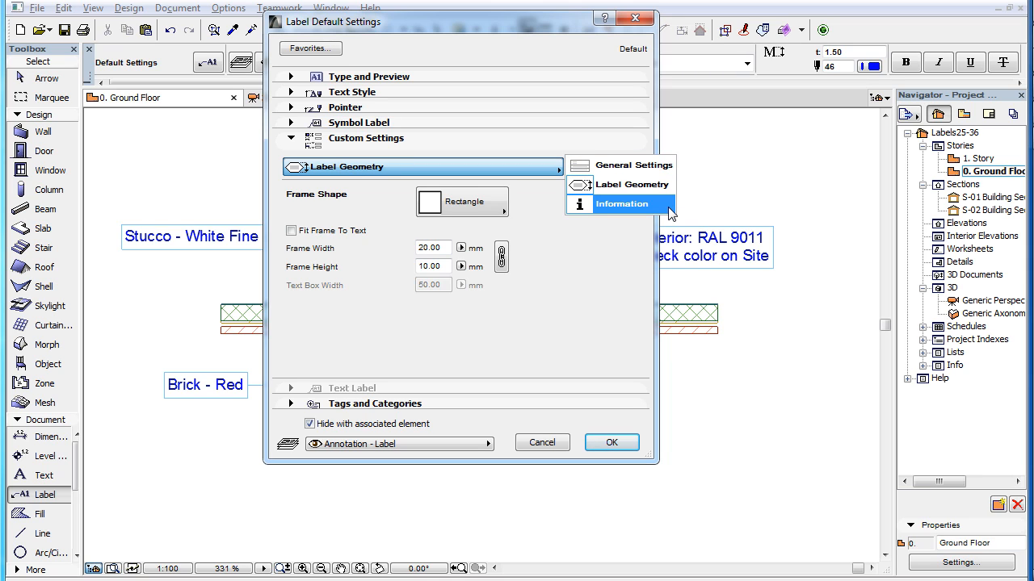
- Show the Information page listing the tools Surface Label 19 supports
click(620, 203)
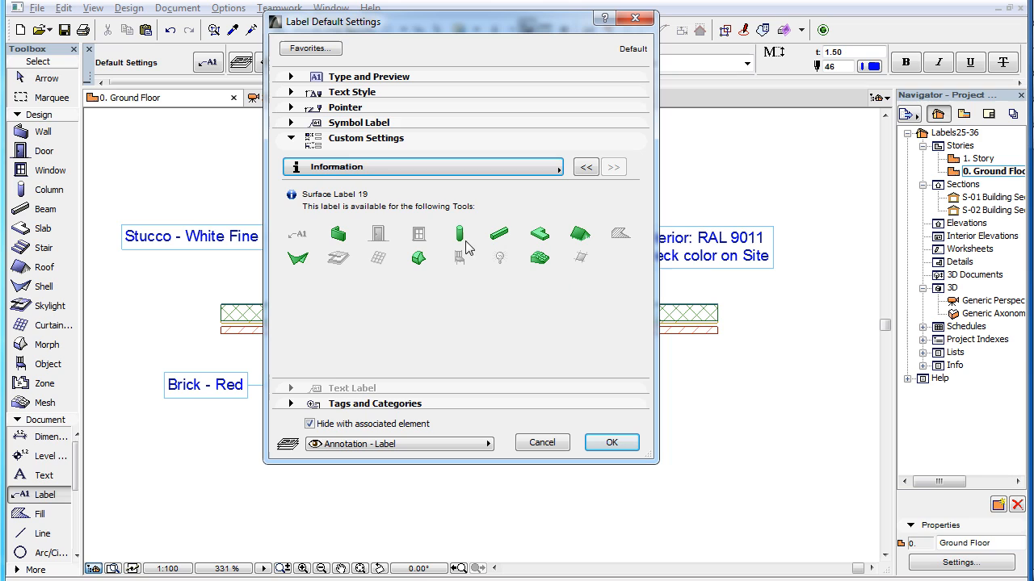
mouse_move(396, 197)
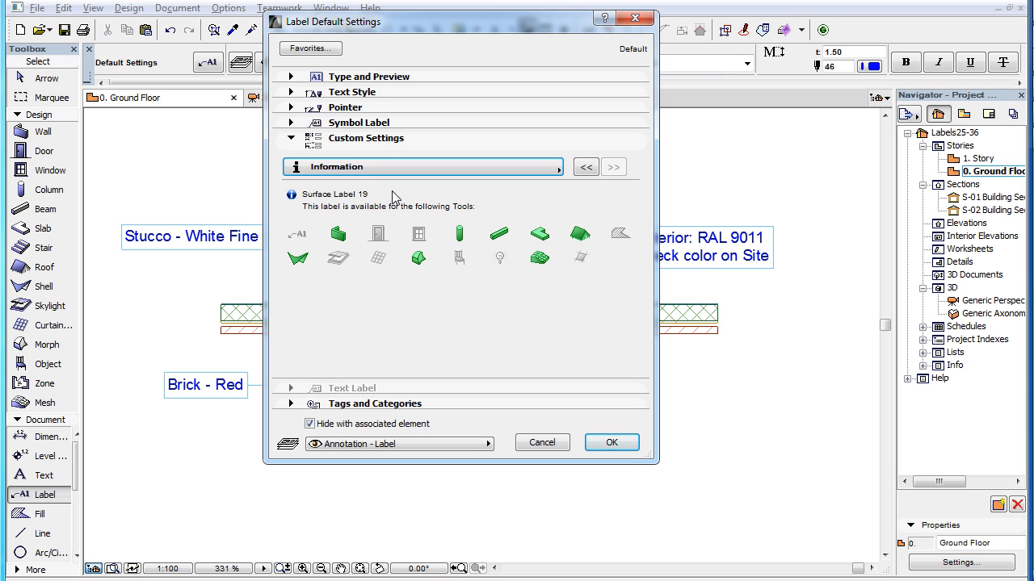
mouse_move(387, 217)
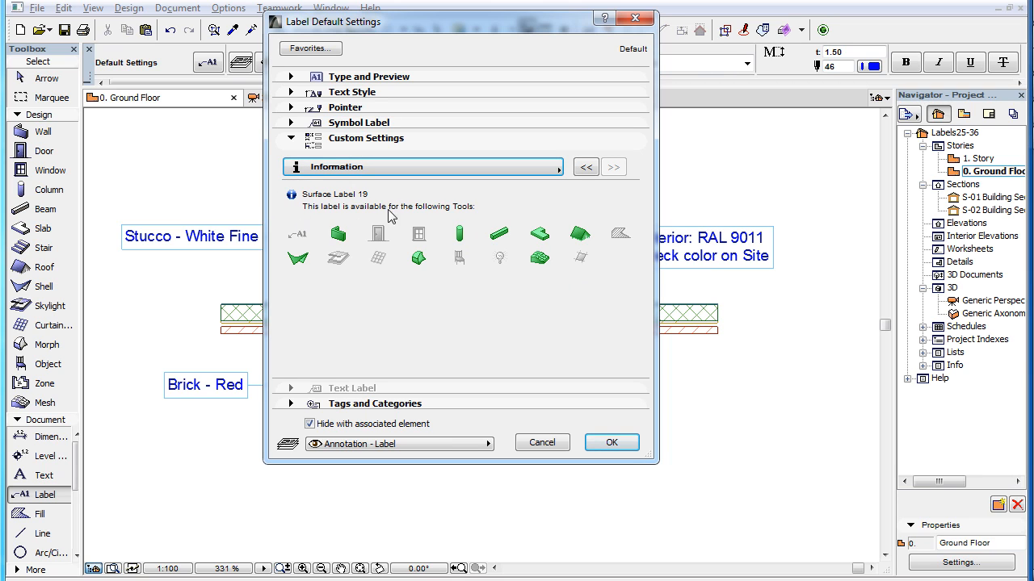
mouse_move(555, 314)
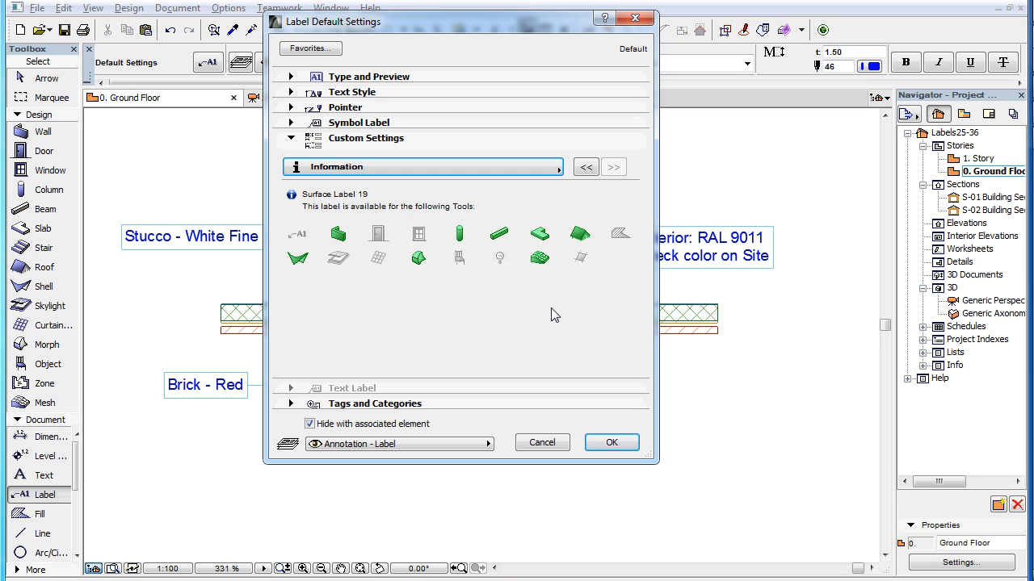
mouse_move(487, 308)
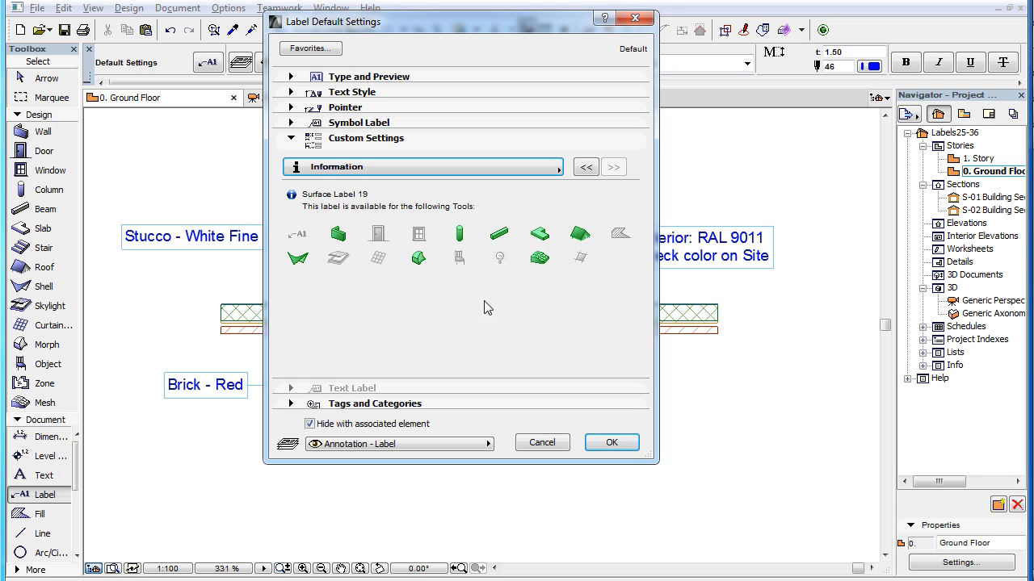
mouse_move(465, 242)
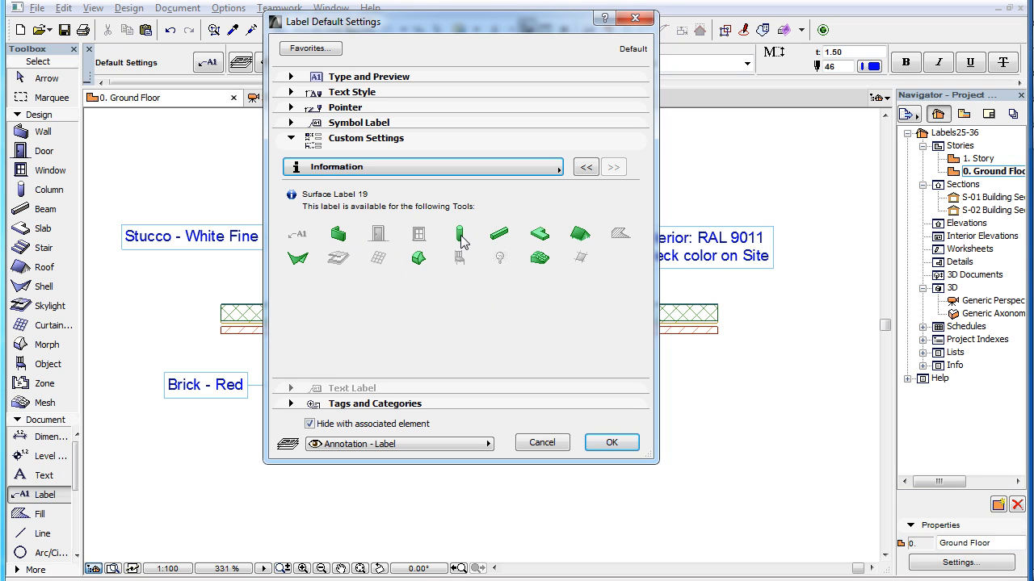
mouse_move(502, 244)
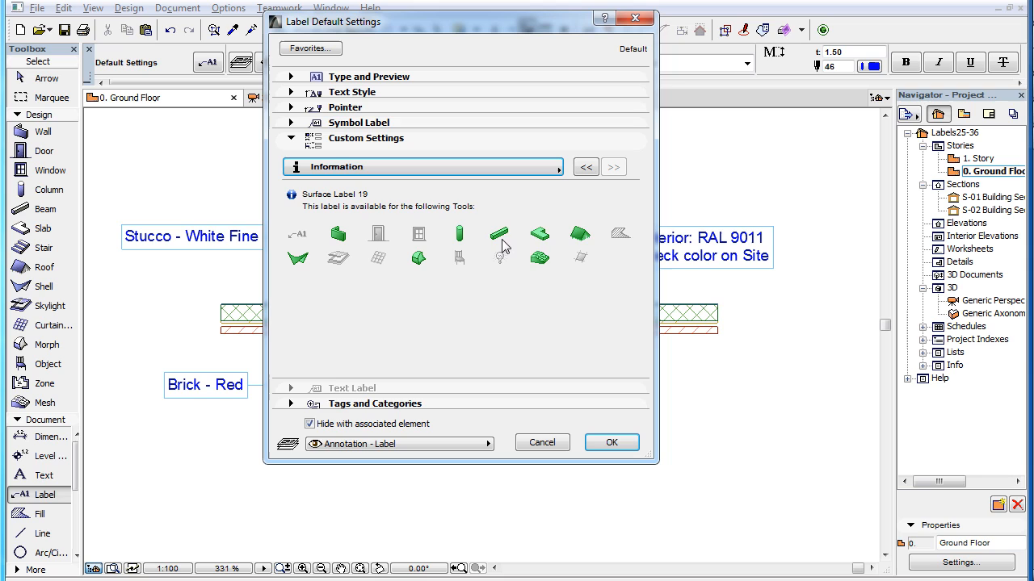
mouse_move(590, 246)
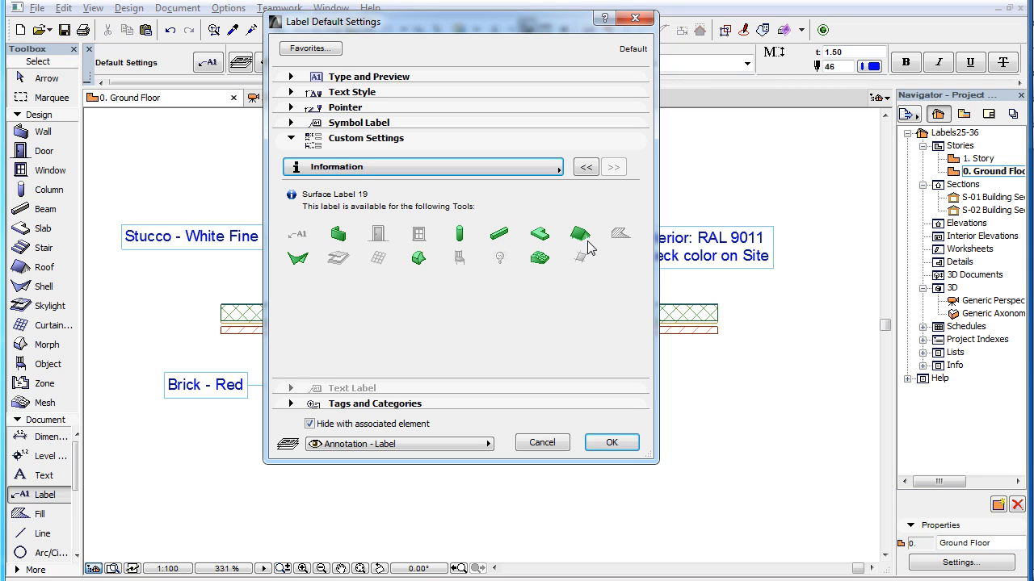
mouse_move(306, 266)
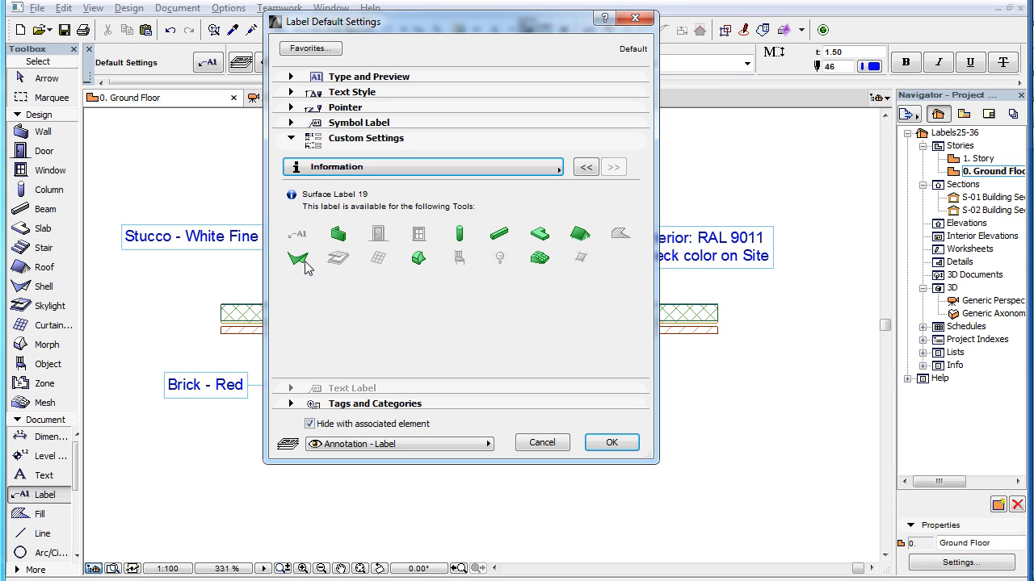
mouse_move(427, 270)
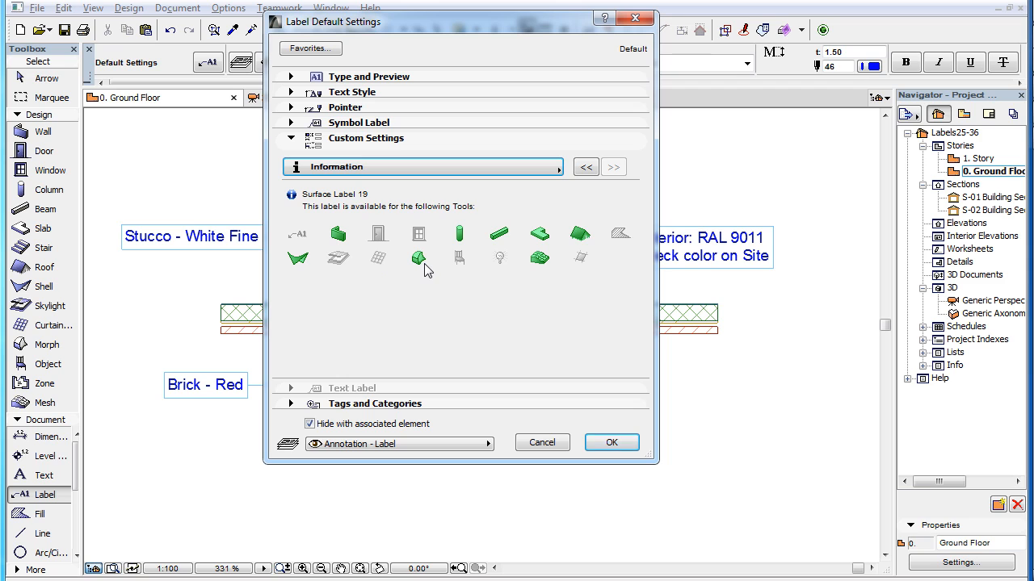
mouse_move(539, 259)
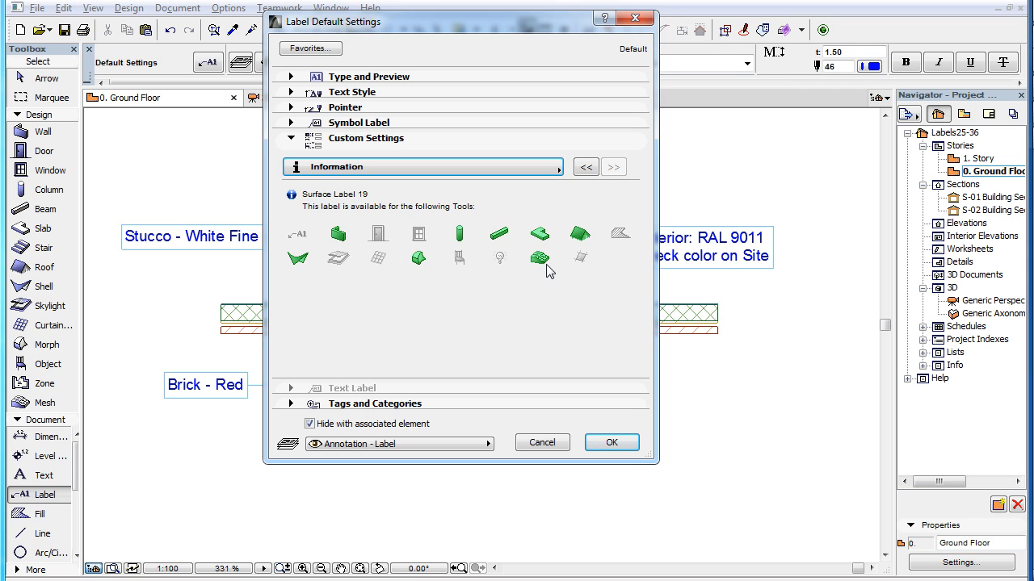